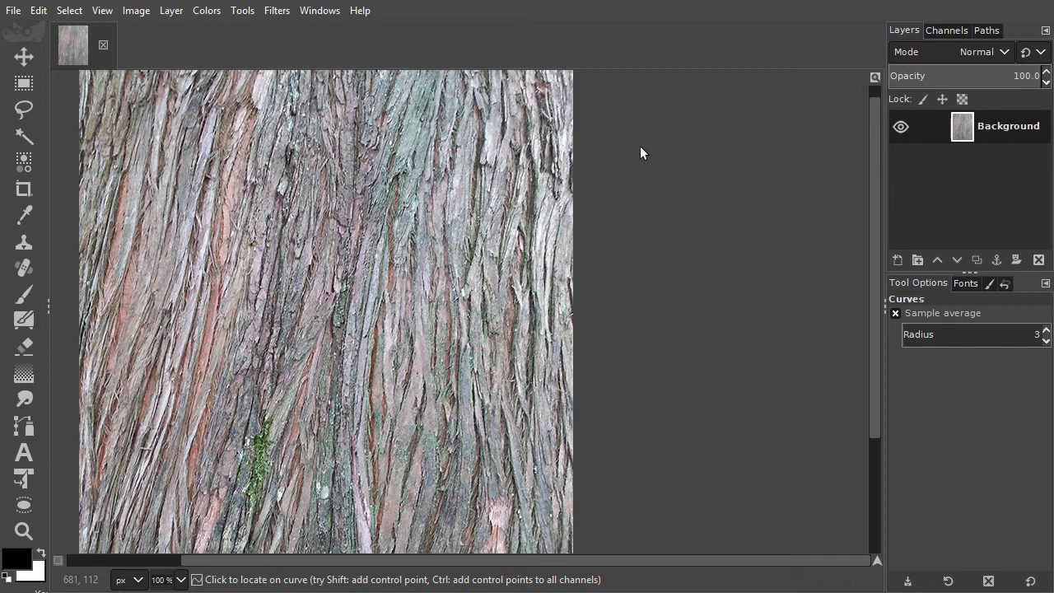
{"action": "mouse_move", "coordinate": [626, 153]}
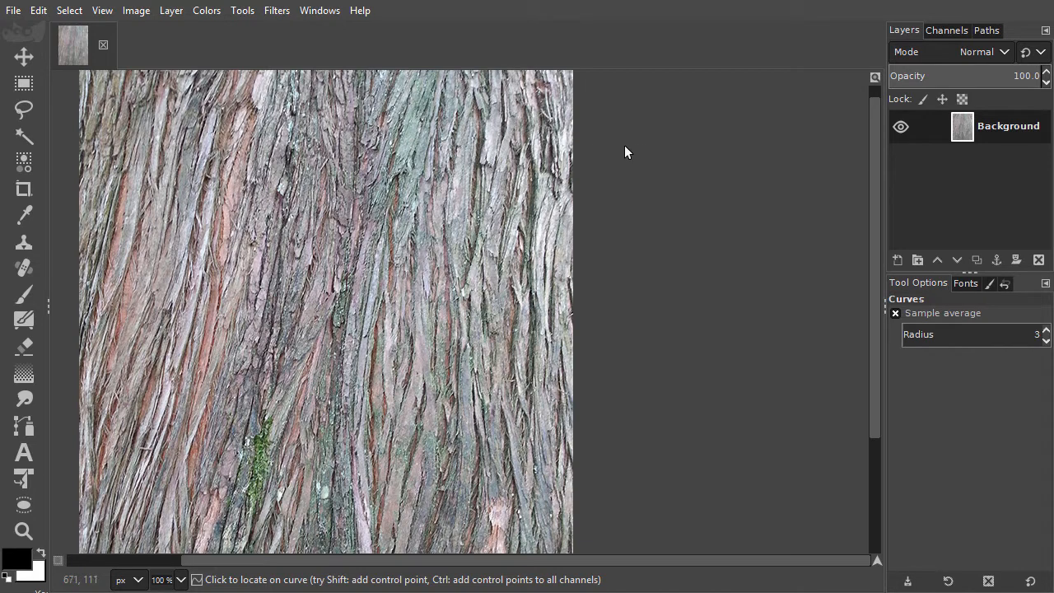
{"action": "mouse_move", "coordinate": [336, 310]}
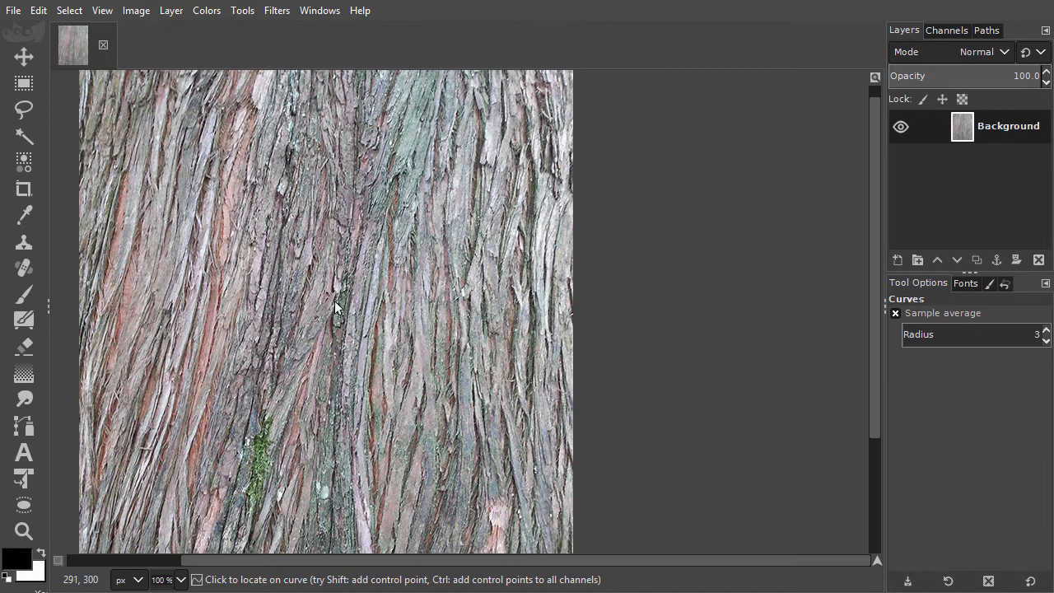
{"action": "mouse_move", "coordinate": [321, 289]}
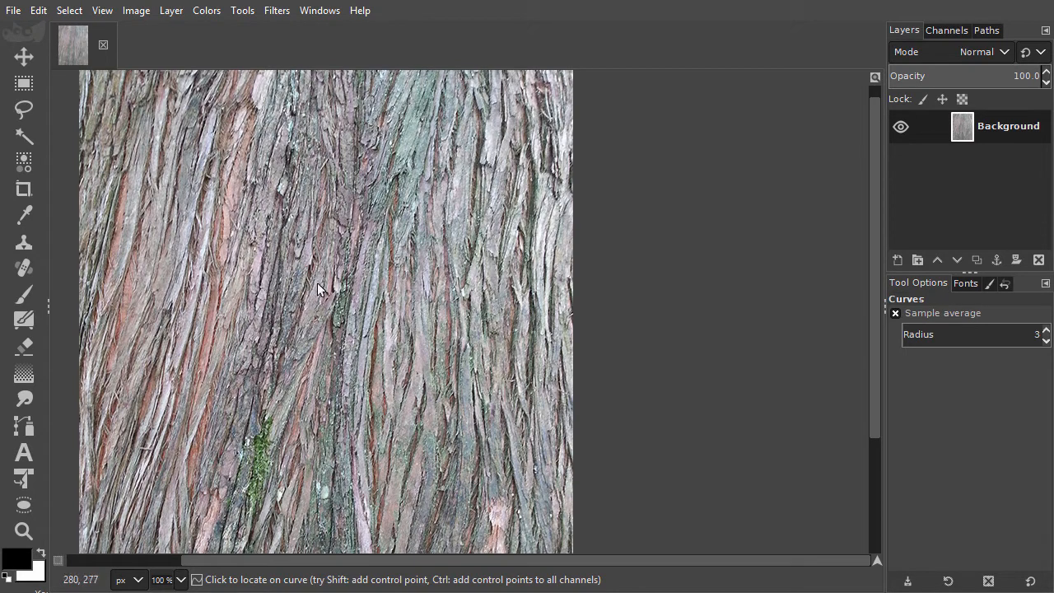
{"action": "mouse_move", "coordinate": [372, 234]}
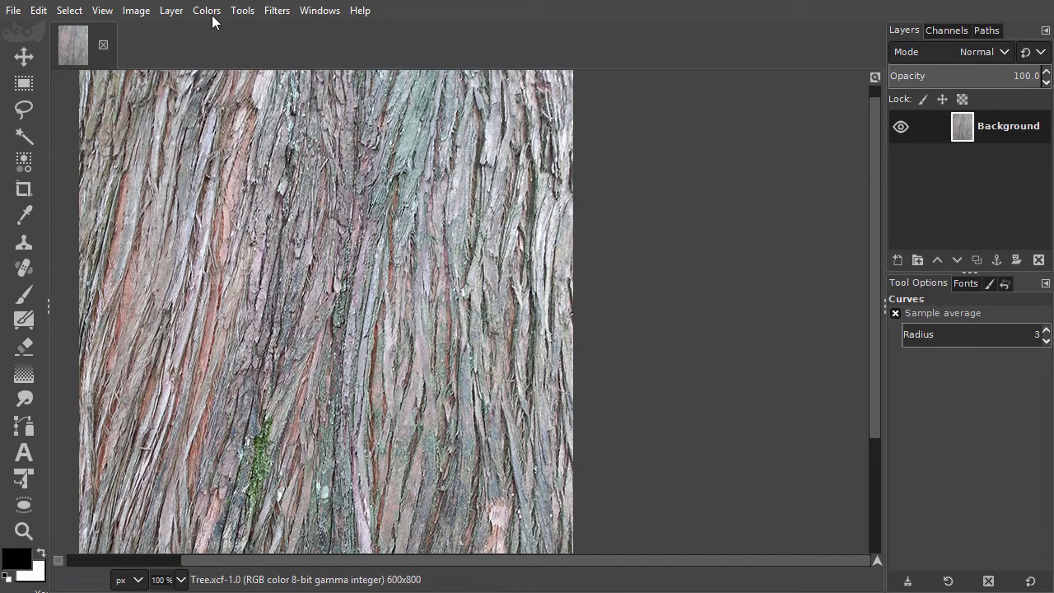
Start a Brightness-Contrast adjustment, raise contrast to 30 at brightness 0, and compare against the original via Preview
{"action": "left_click", "coordinate": [207, 10]}
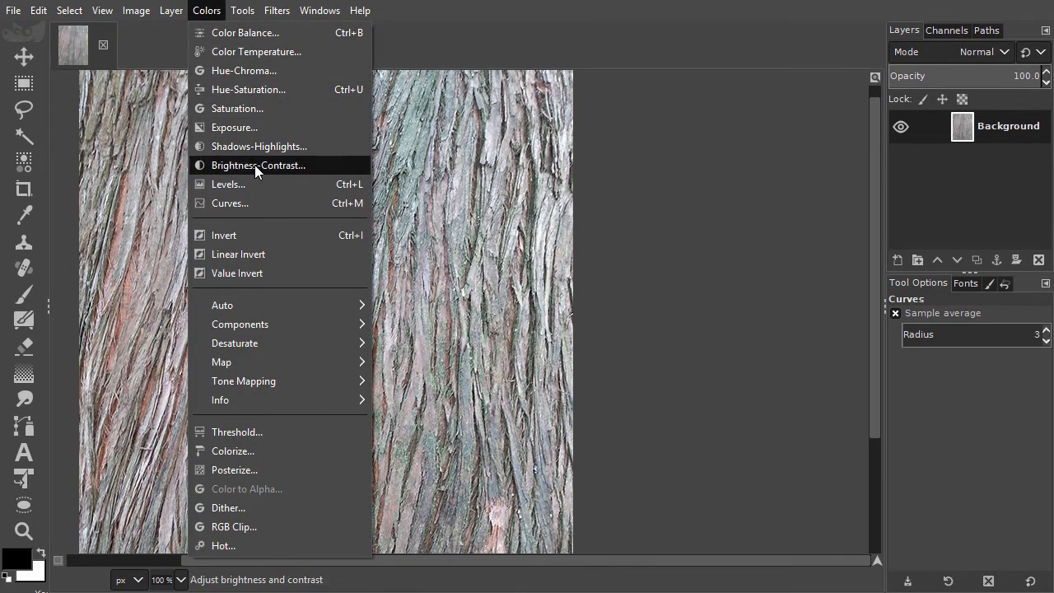
{"action": "left_click", "coordinate": [256, 165]}
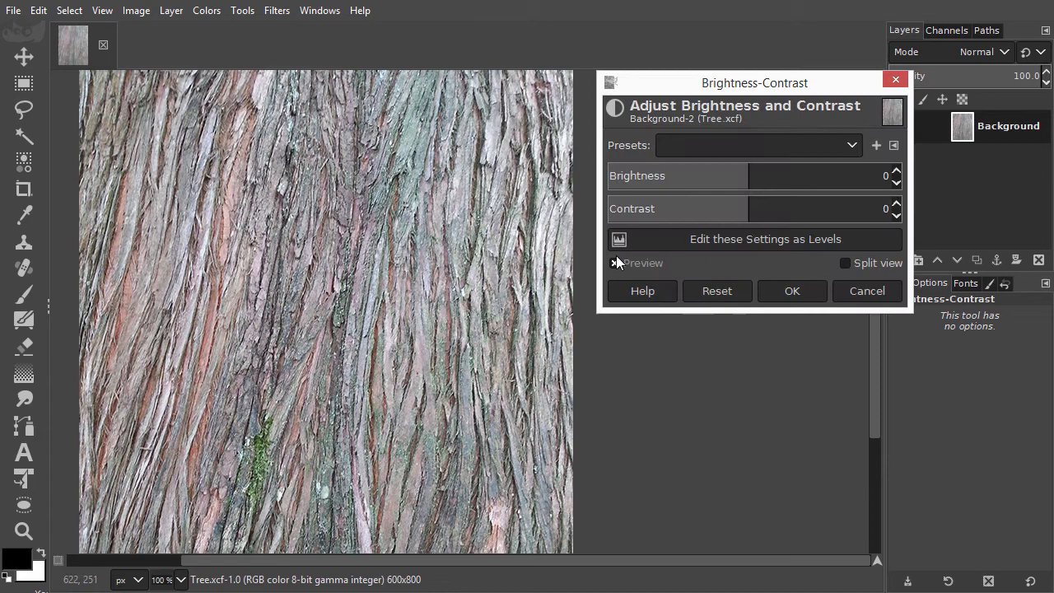
{"action": "left_click_drag", "start_coordinate": [749, 208], "coordinate": [798, 207]}
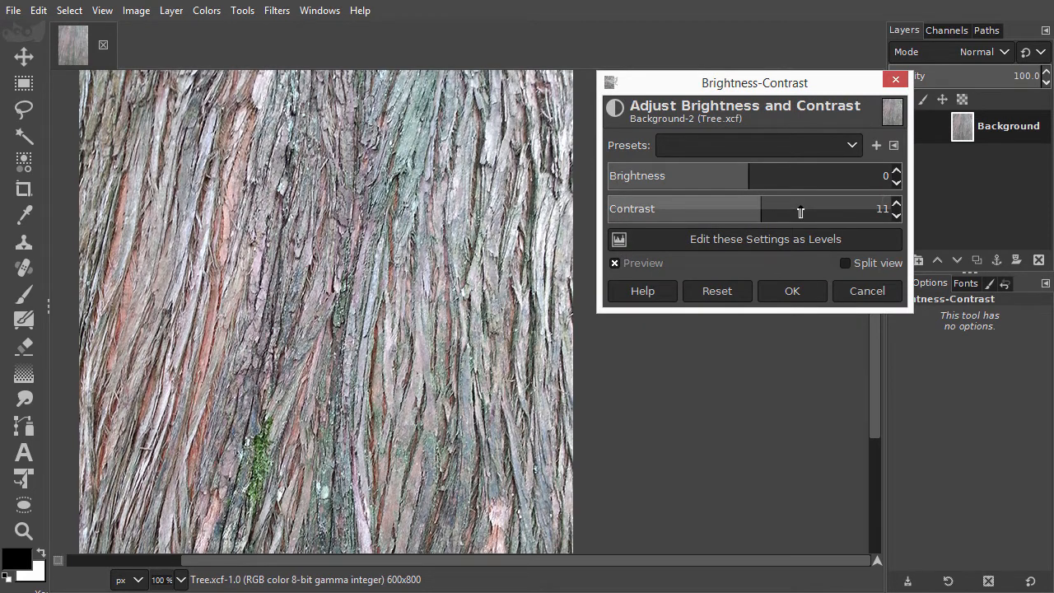
{"action": "left_click_drag", "start_coordinate": [799, 207], "coordinate": [810, 207]}
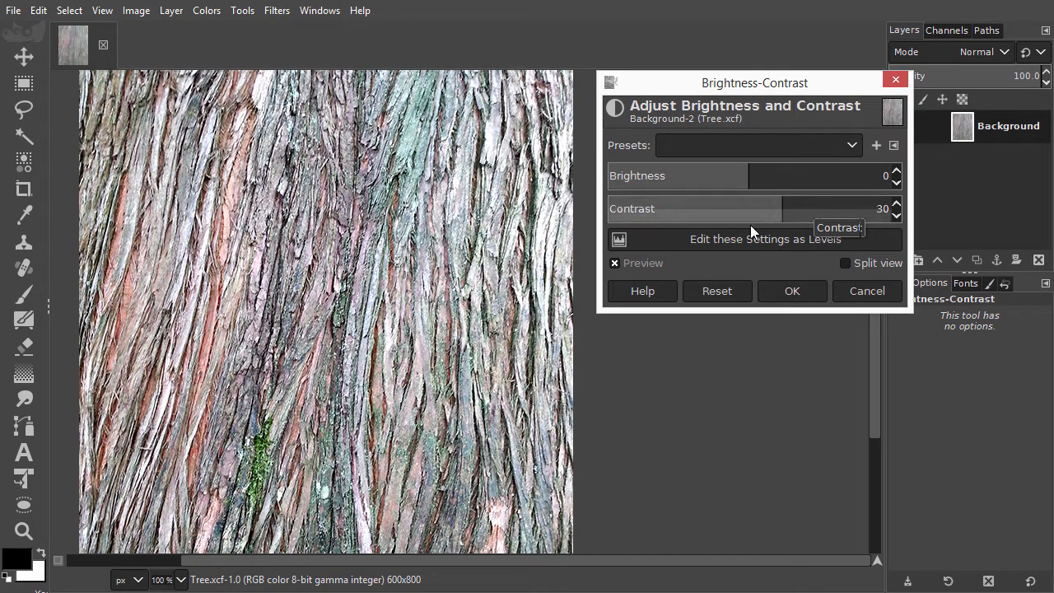
{"action": "left_click", "coordinate": [614, 264]}
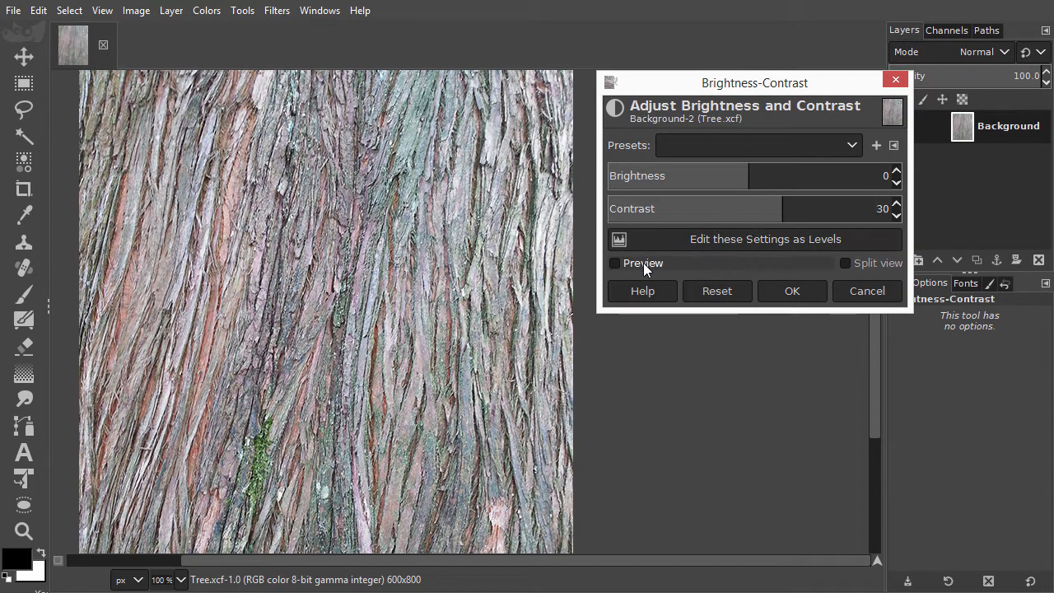
{"action": "left_click", "coordinate": [614, 263]}
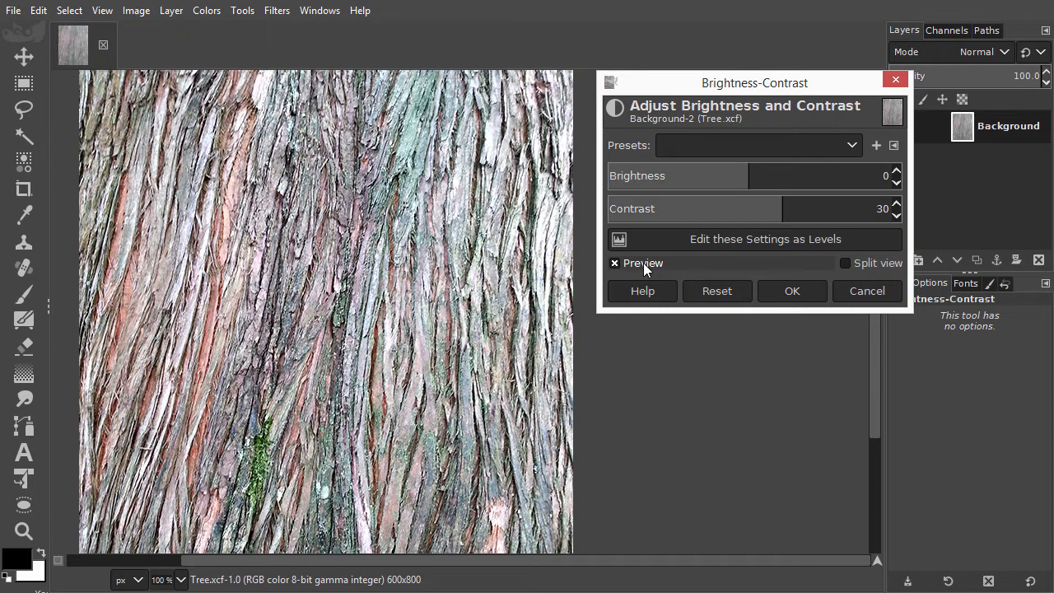
{"action": "mouse_move", "coordinate": [666, 268]}
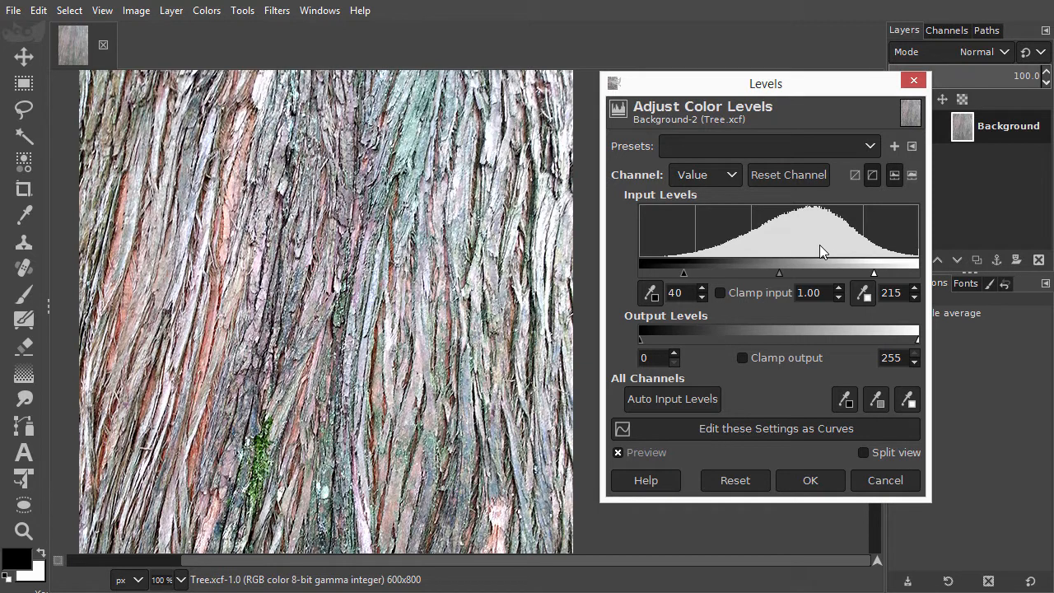
{"action": "mouse_move", "coordinate": [691, 260]}
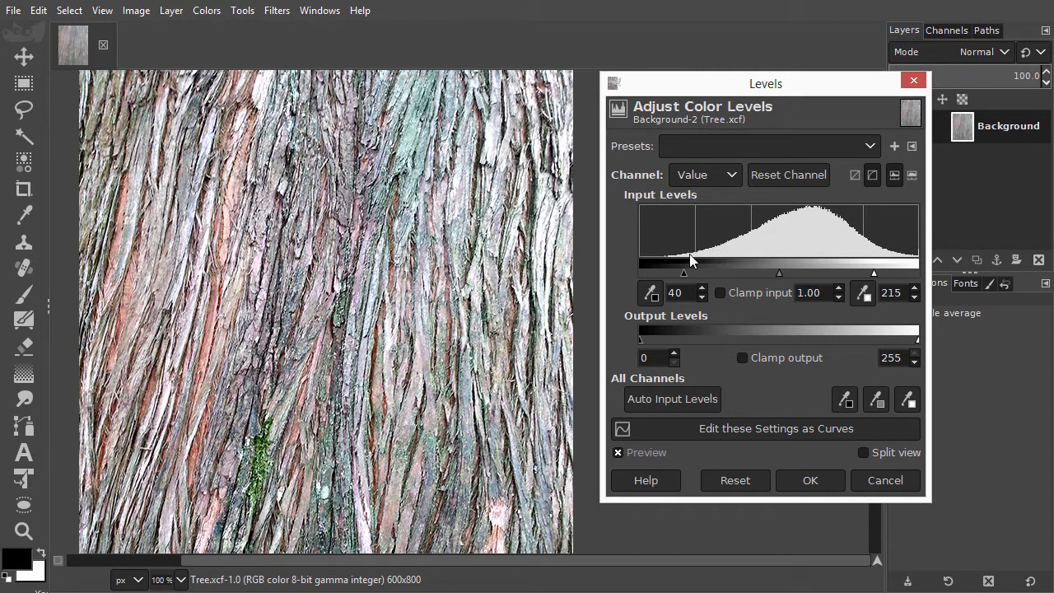
{"action": "mouse_move", "coordinate": [859, 261]}
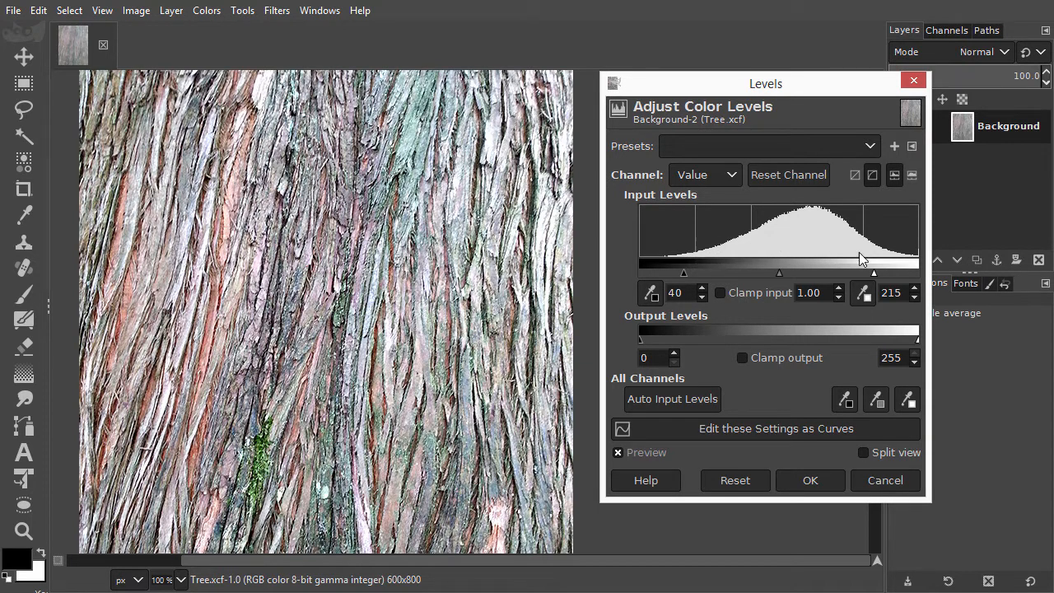
{"action": "mouse_move", "coordinate": [724, 253]}
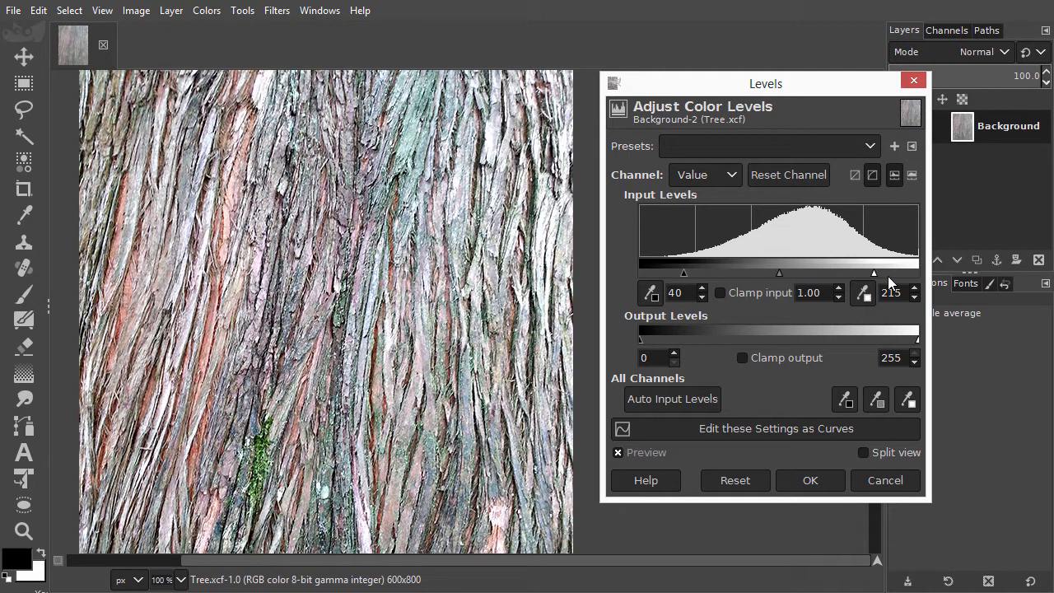
{"action": "mouse_move", "coordinate": [807, 283]}
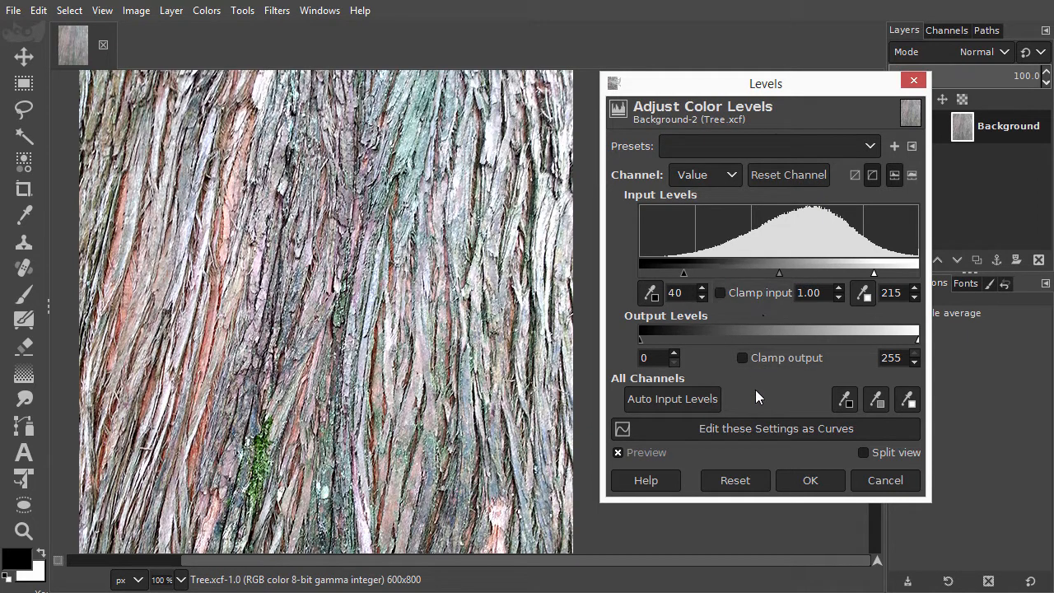
{"action": "mouse_move", "coordinate": [817, 434]}
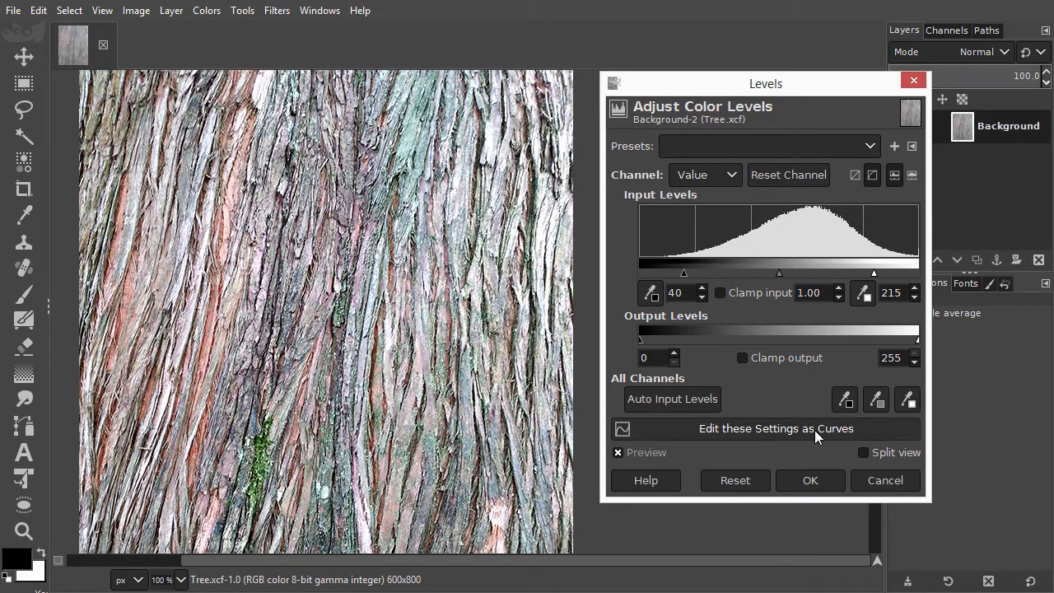
View the contrast-30 adjustment as an equivalent curve, then cancel it so the photo stays unaltered
{"action": "left_click", "coordinate": [773, 428]}
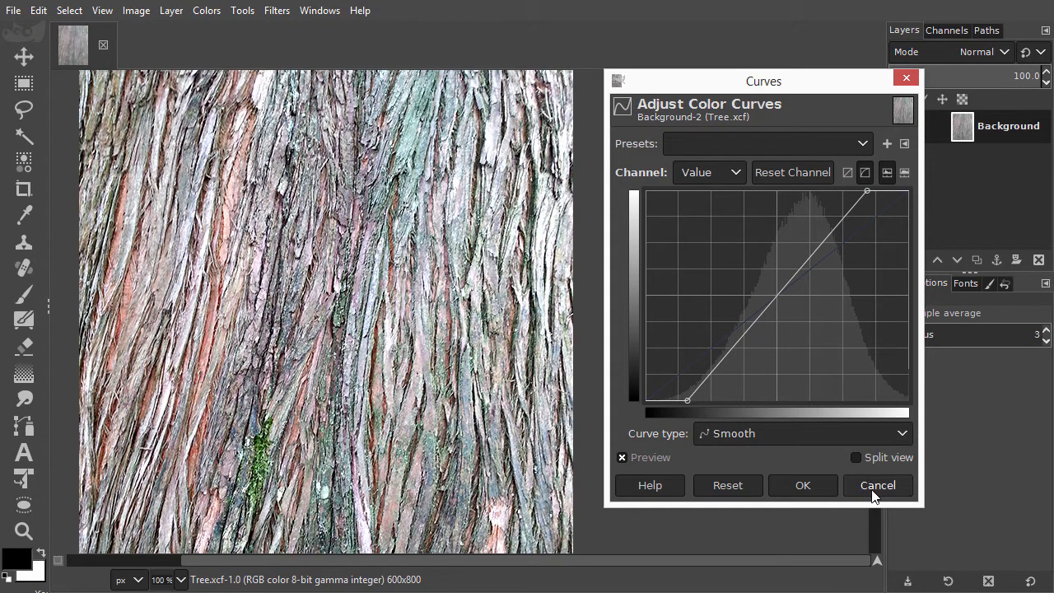
{"action": "left_click", "coordinate": [877, 484]}
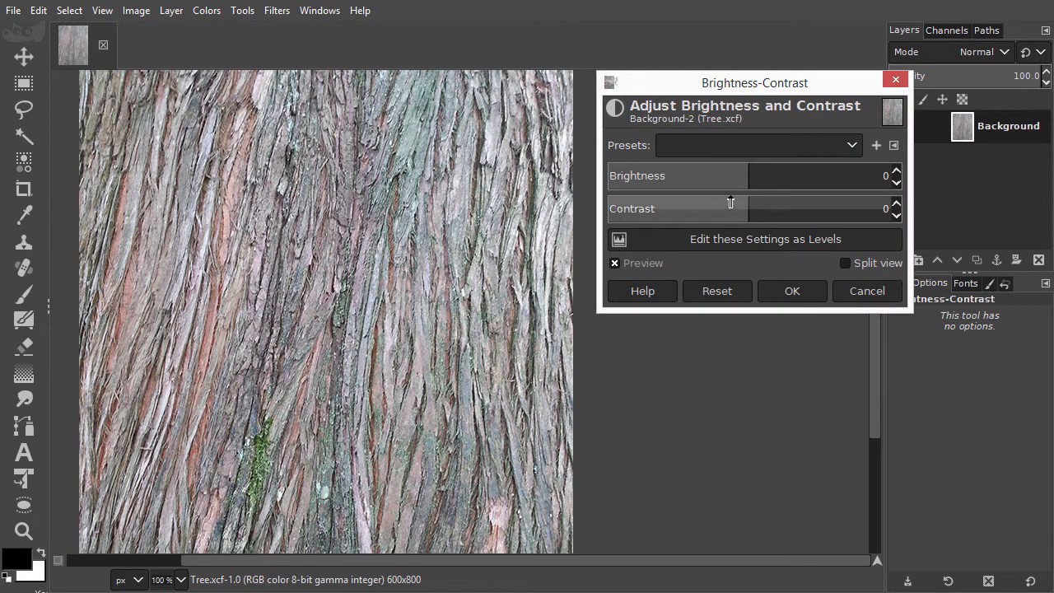
Lower the bark photo's contrast in stages down to about -66, keeping brightness at 0
{"action": "left_click_drag", "start_coordinate": [749, 207], "coordinate": [698, 207]}
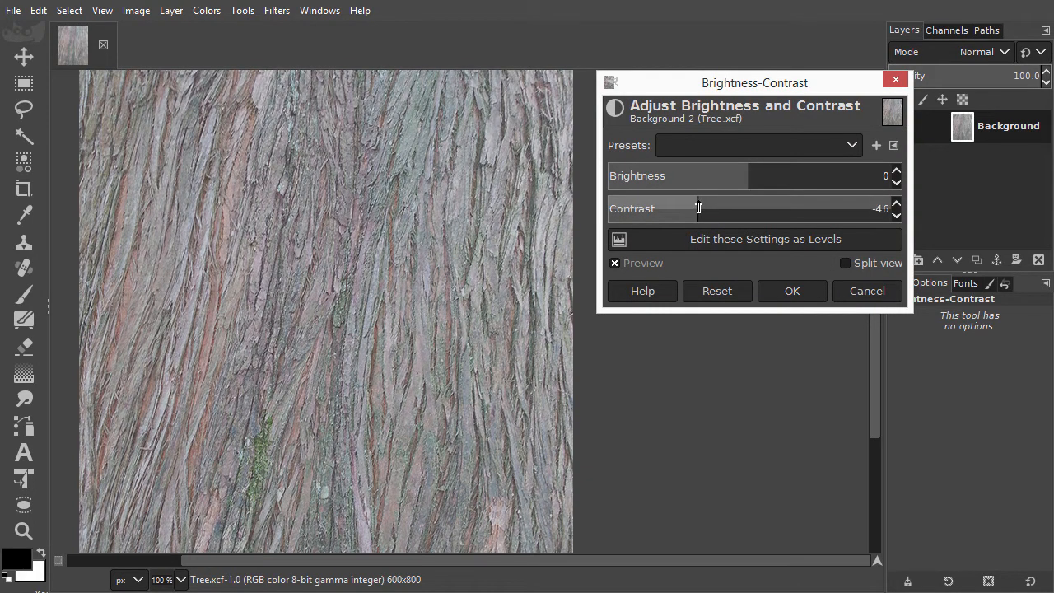
{"action": "left_click_drag", "start_coordinate": [698, 207], "coordinate": [678, 208]}
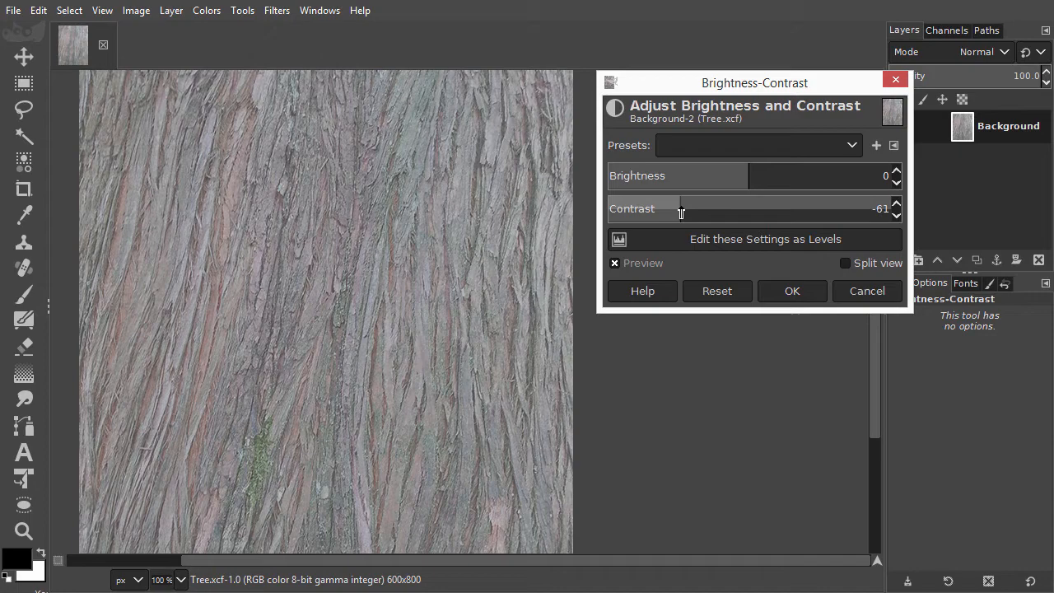
{"action": "left_click_drag", "start_coordinate": [681, 207], "coordinate": [669, 208]}
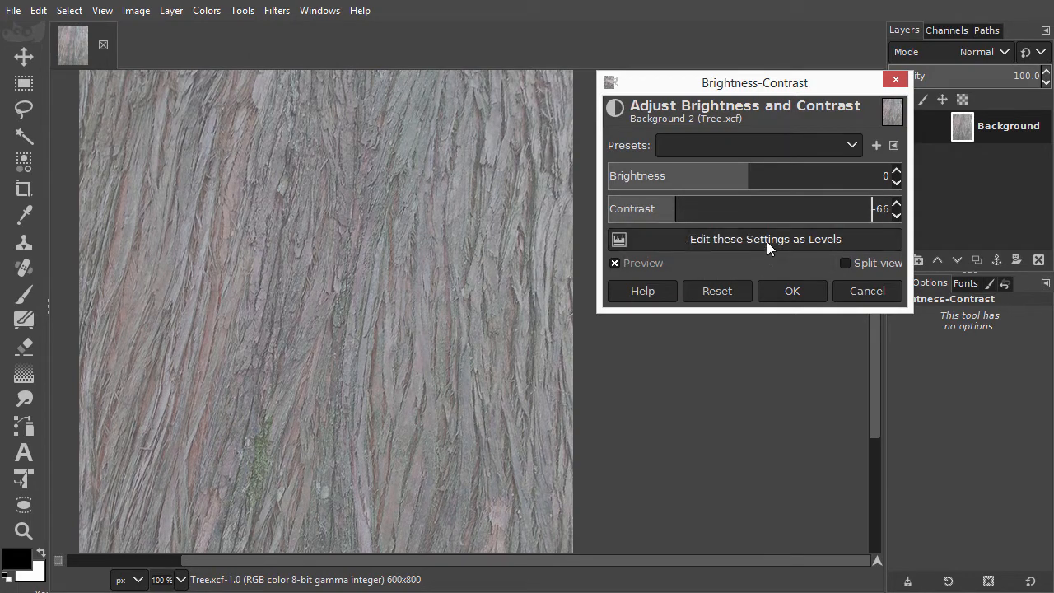
Convert the -66 contrast adjustment into equivalent levels with output narrowed to 77–178
{"action": "left_click", "coordinate": [764, 239]}
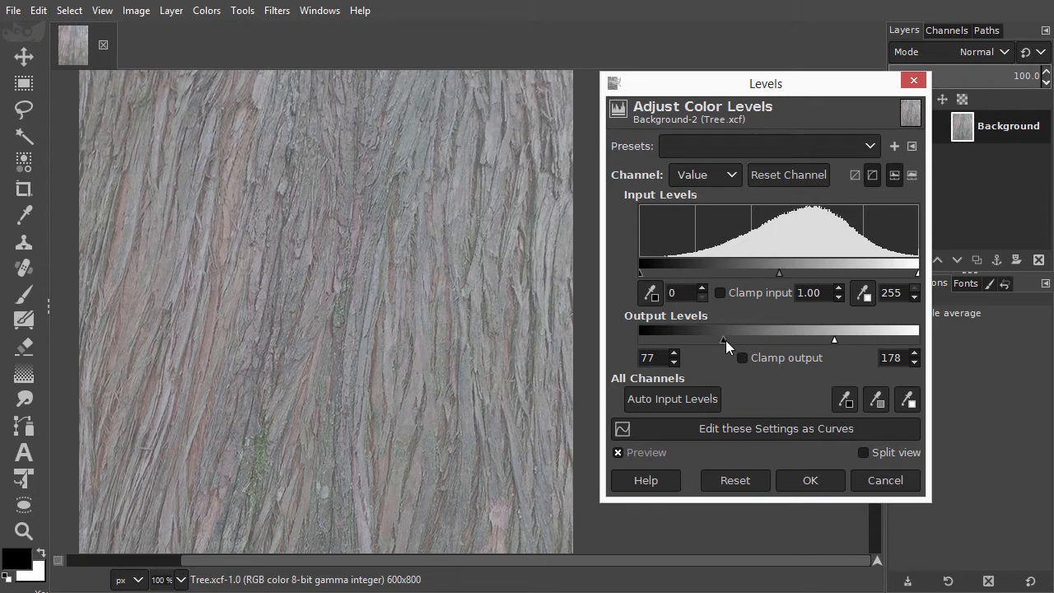
{"action": "mouse_move", "coordinate": [706, 344]}
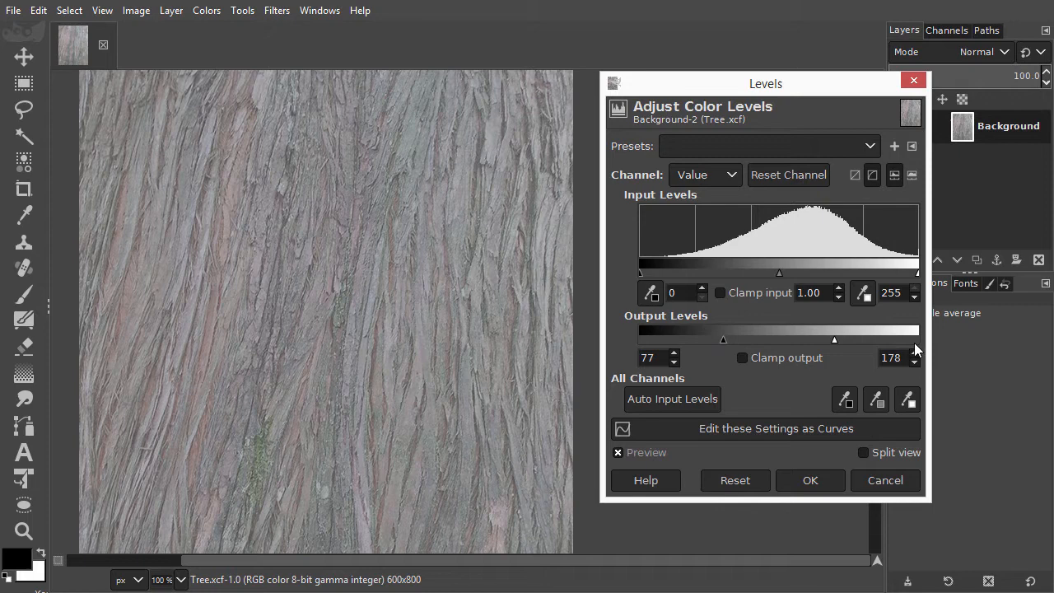
{"action": "mouse_move", "coordinate": [839, 352]}
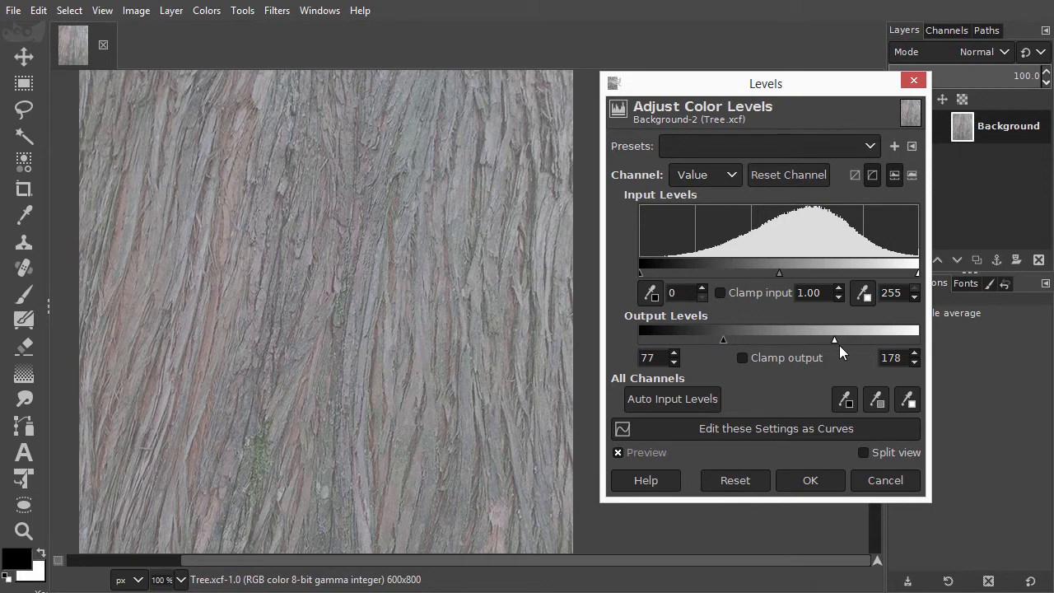
{"action": "mouse_move", "coordinate": [672, 398]}
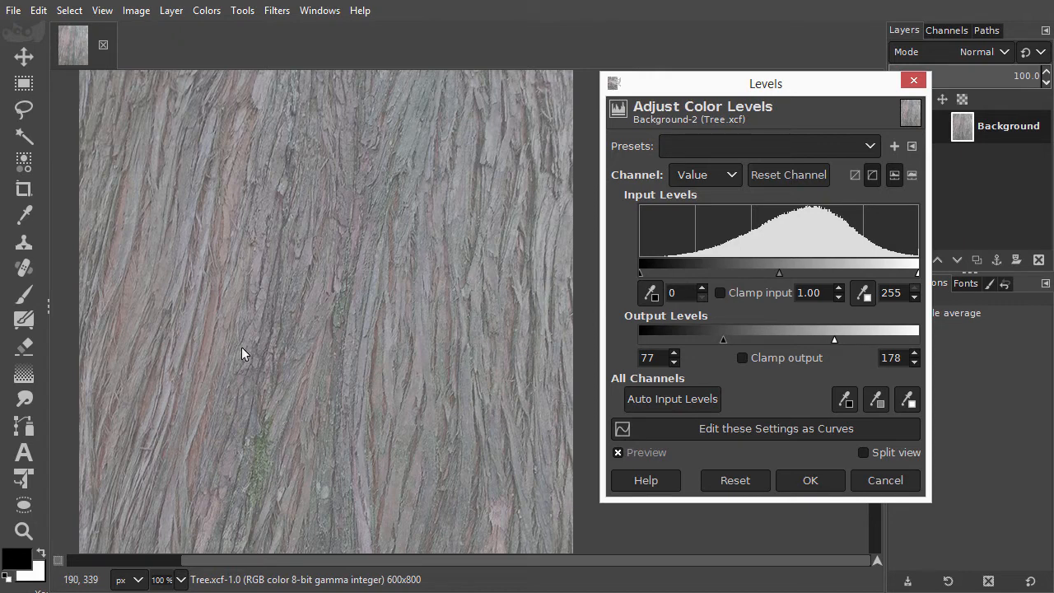
{"action": "mouse_move", "coordinate": [306, 410]}
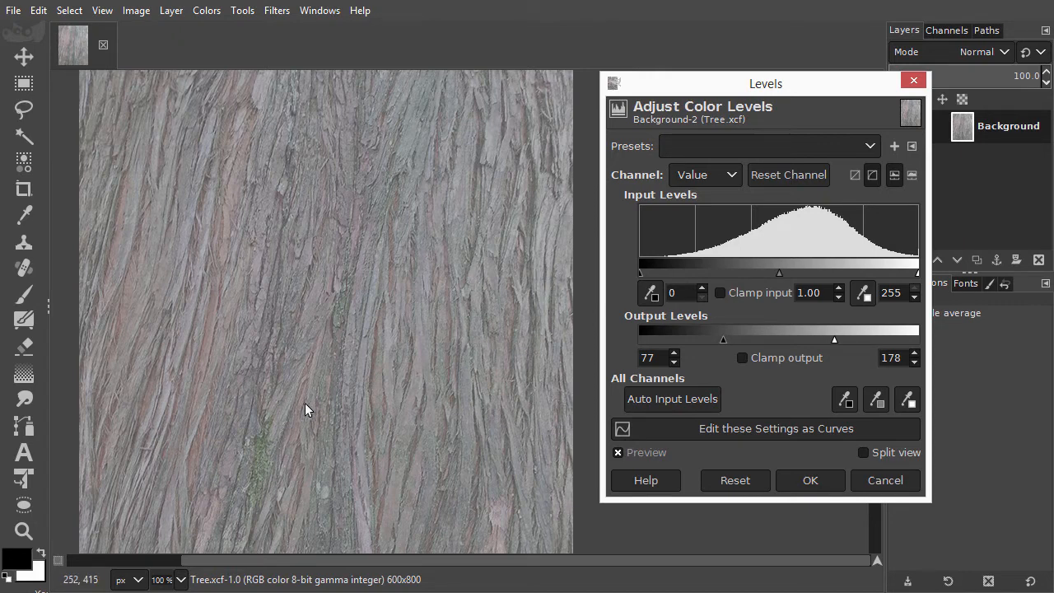
{"action": "mouse_move", "coordinate": [773, 428]}
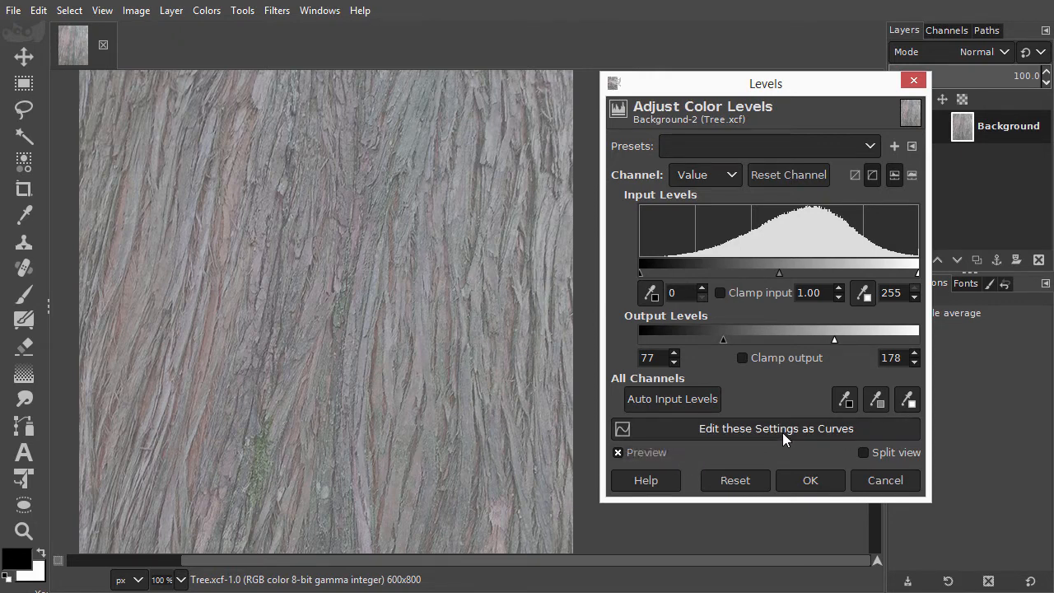
View the reduced-contrast levels as a flattened curve, then cancel to restore the original photo
{"action": "left_click", "coordinate": [774, 427]}
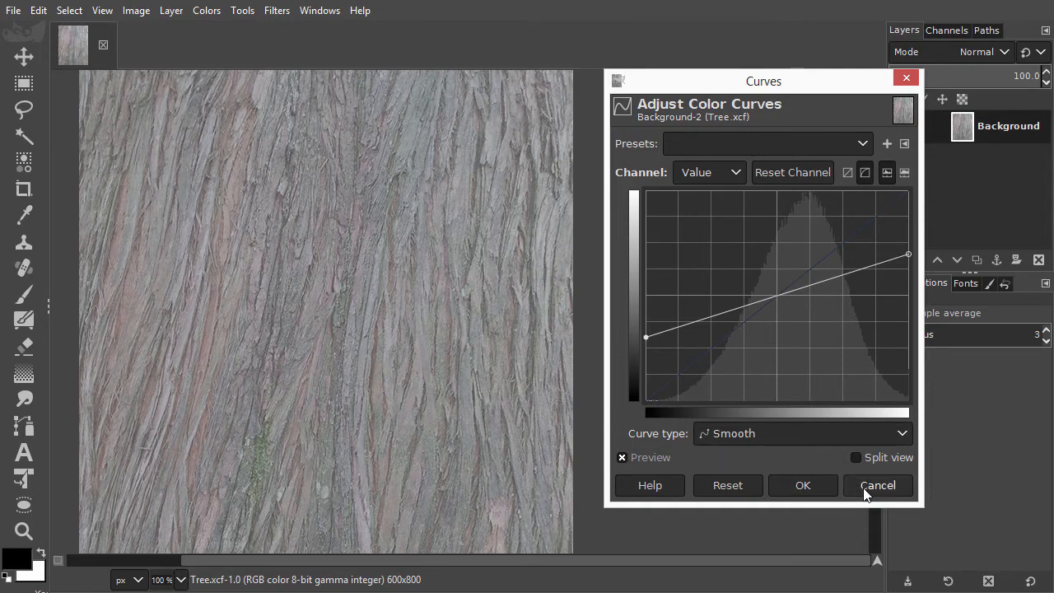
{"action": "left_click", "coordinate": [876, 484]}
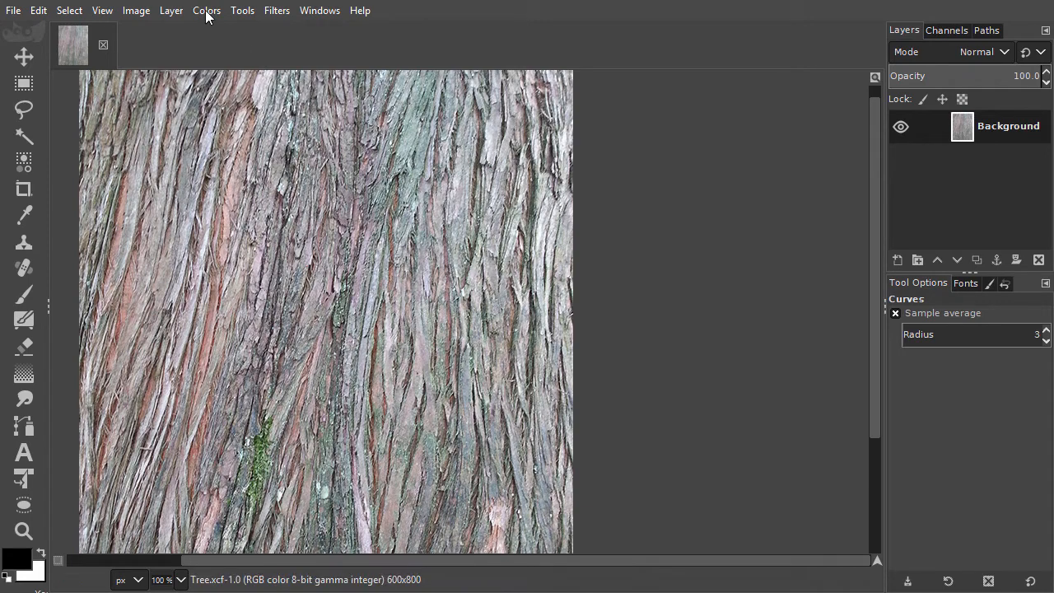
Start a new Brightness-Contrast adjustment with contrast 40 and brightness -46
{"action": "left_click", "coordinate": [207, 10]}
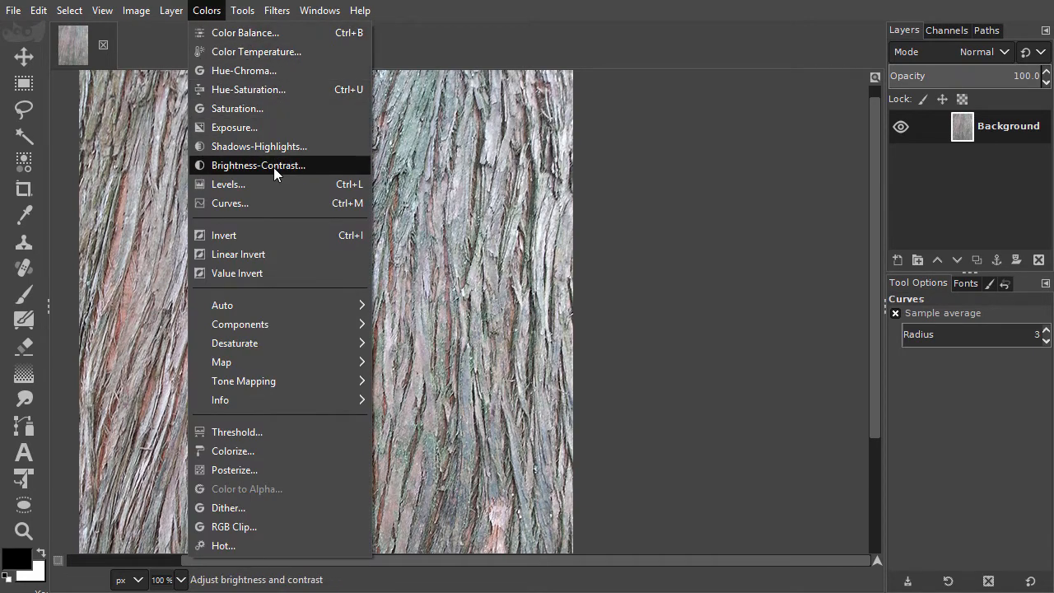
{"action": "left_click", "coordinate": [257, 164]}
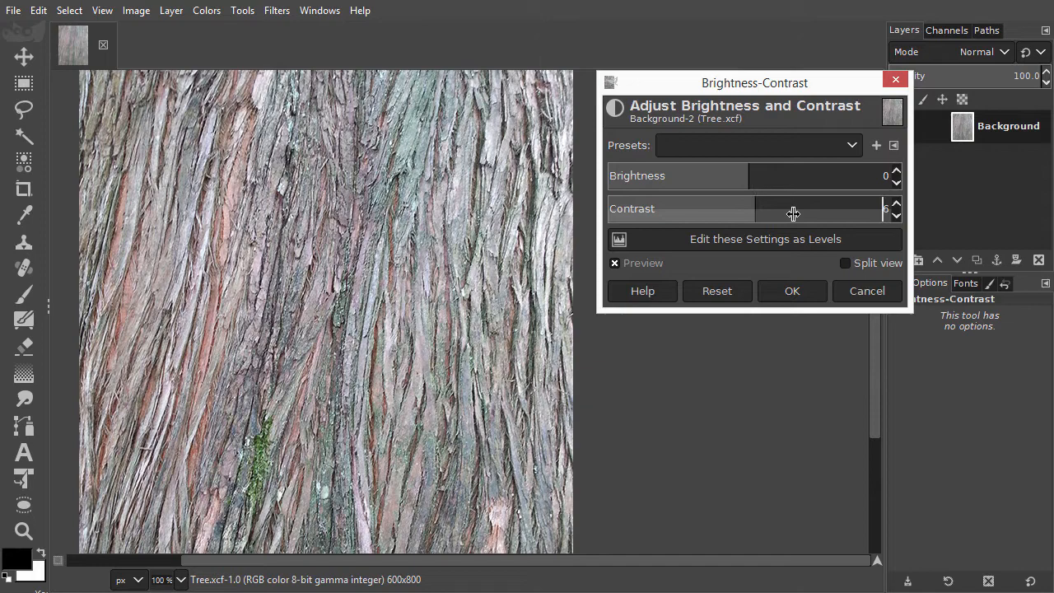
{"action": "left_click_drag", "start_coordinate": [794, 214], "coordinate": [823, 214]}
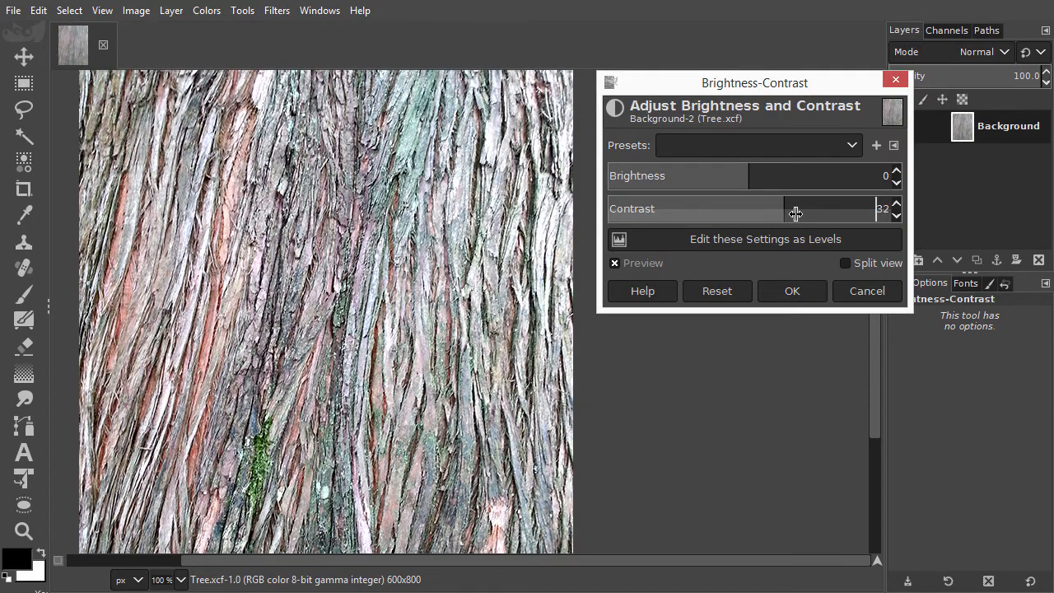
{"action": "left_click_drag", "start_coordinate": [790, 208], "coordinate": [823, 207]}
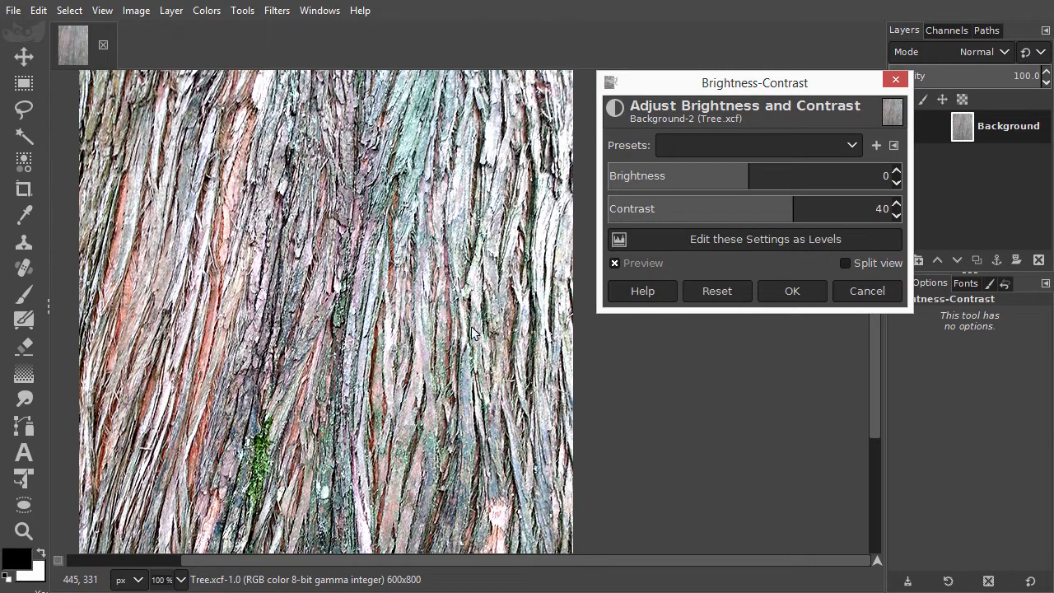
{"action": "mouse_move", "coordinate": [749, 176]}
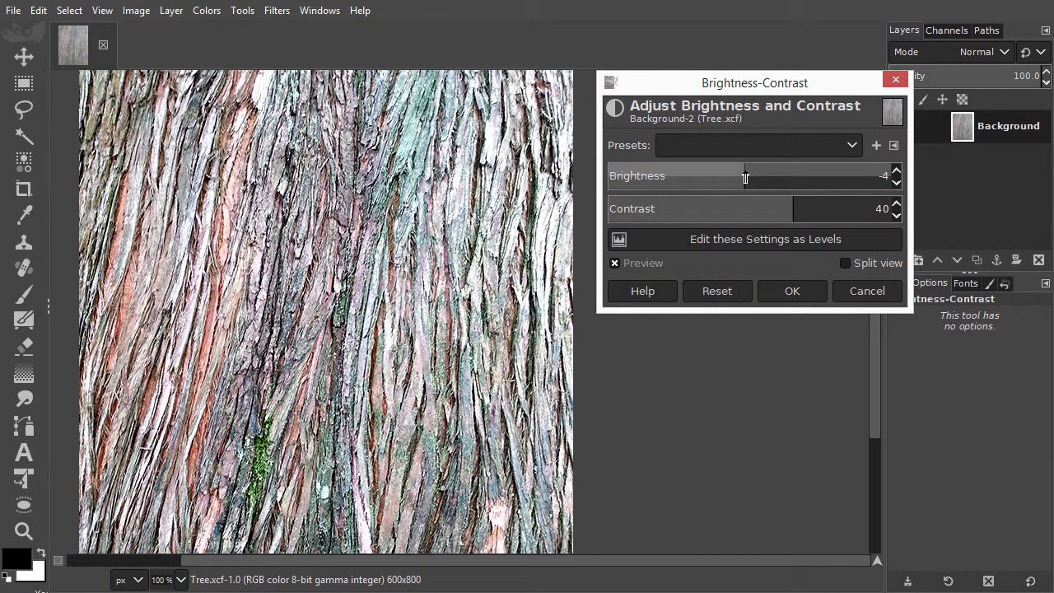
{"action": "left_click_drag", "start_coordinate": [744, 179], "coordinate": [721, 179]}
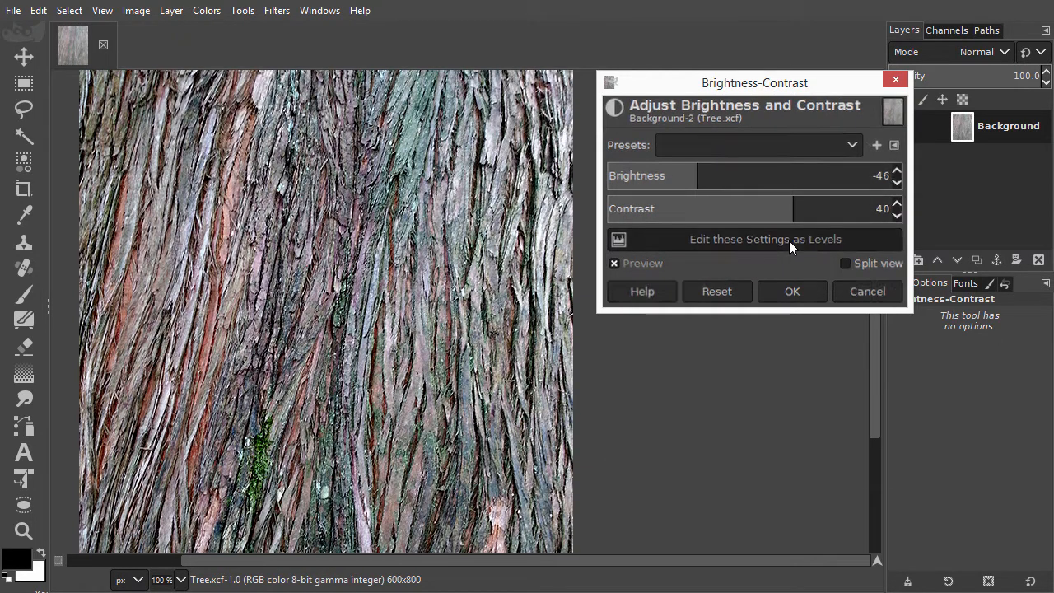
Convert the contrast-40, brightness -46 adjustment into equivalent levels and examine the 63–249 input range
{"action": "left_click", "coordinate": [764, 239]}
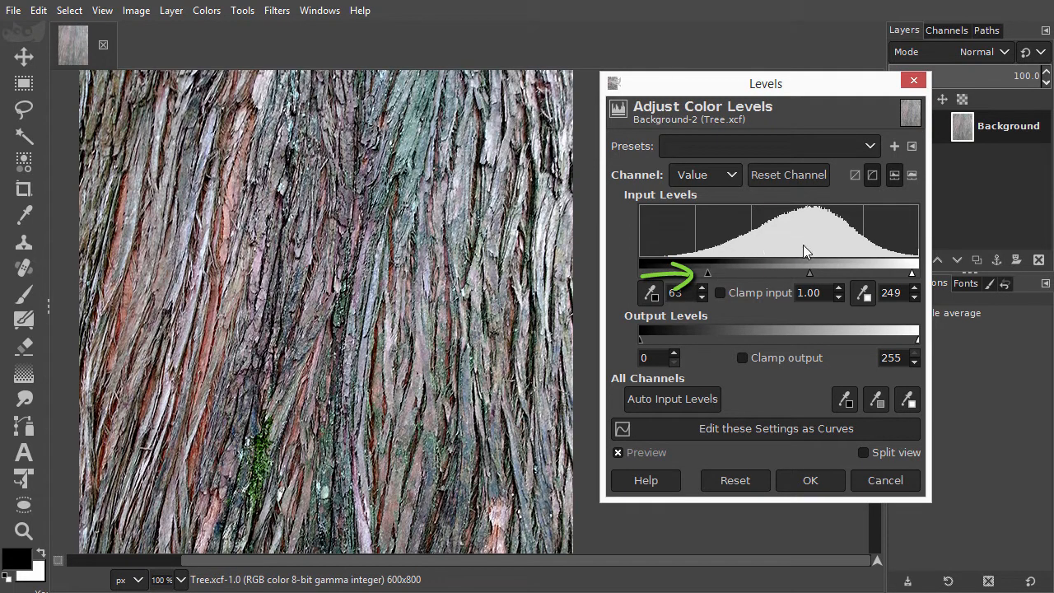
{"action": "left_click_drag", "start_coordinate": [707, 273], "coordinate": [912, 274]}
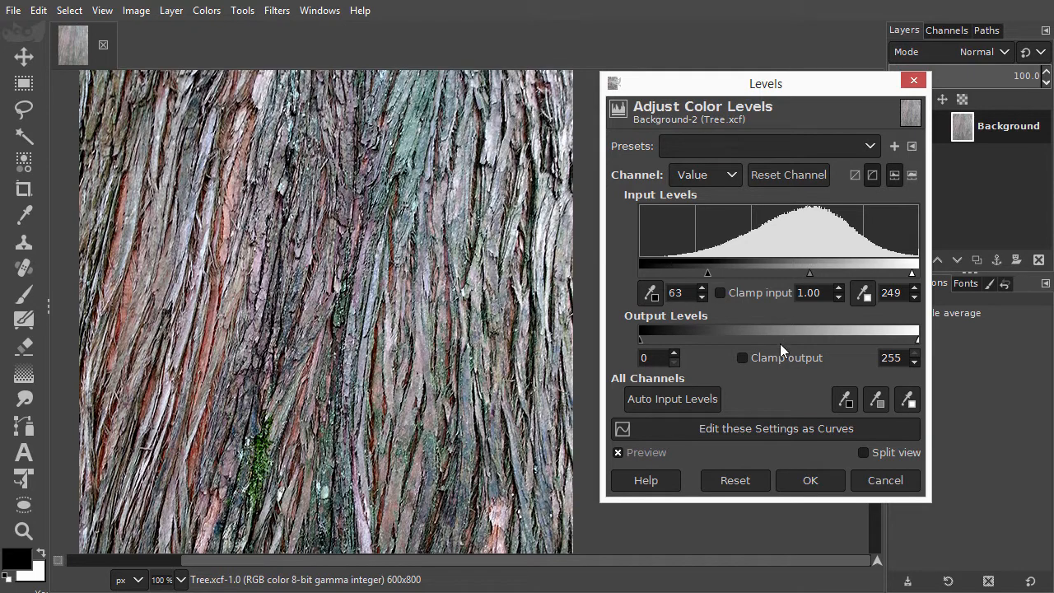
{"action": "mouse_move", "coordinate": [848, 444]}
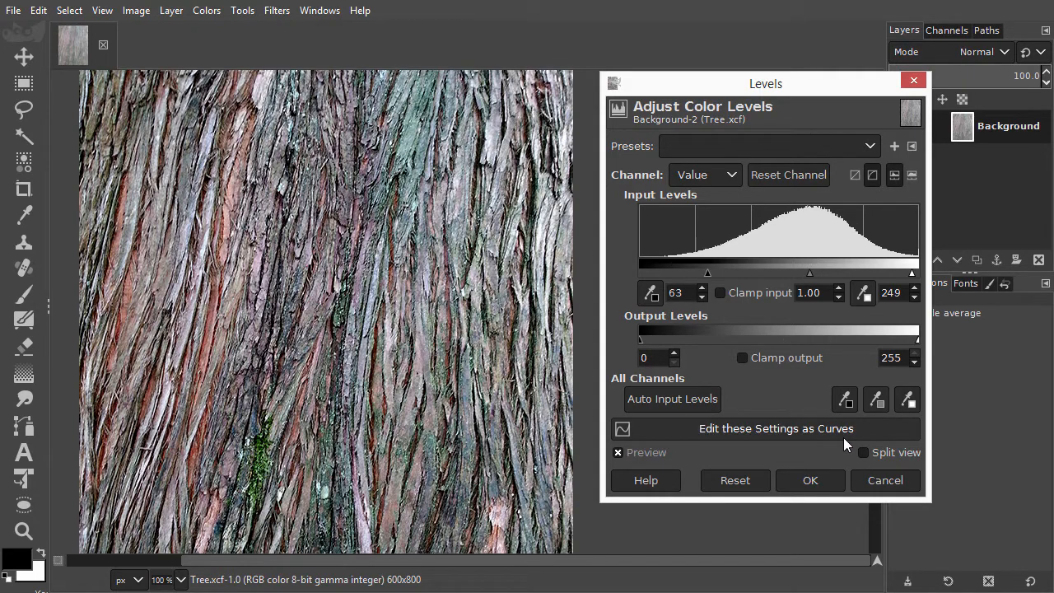